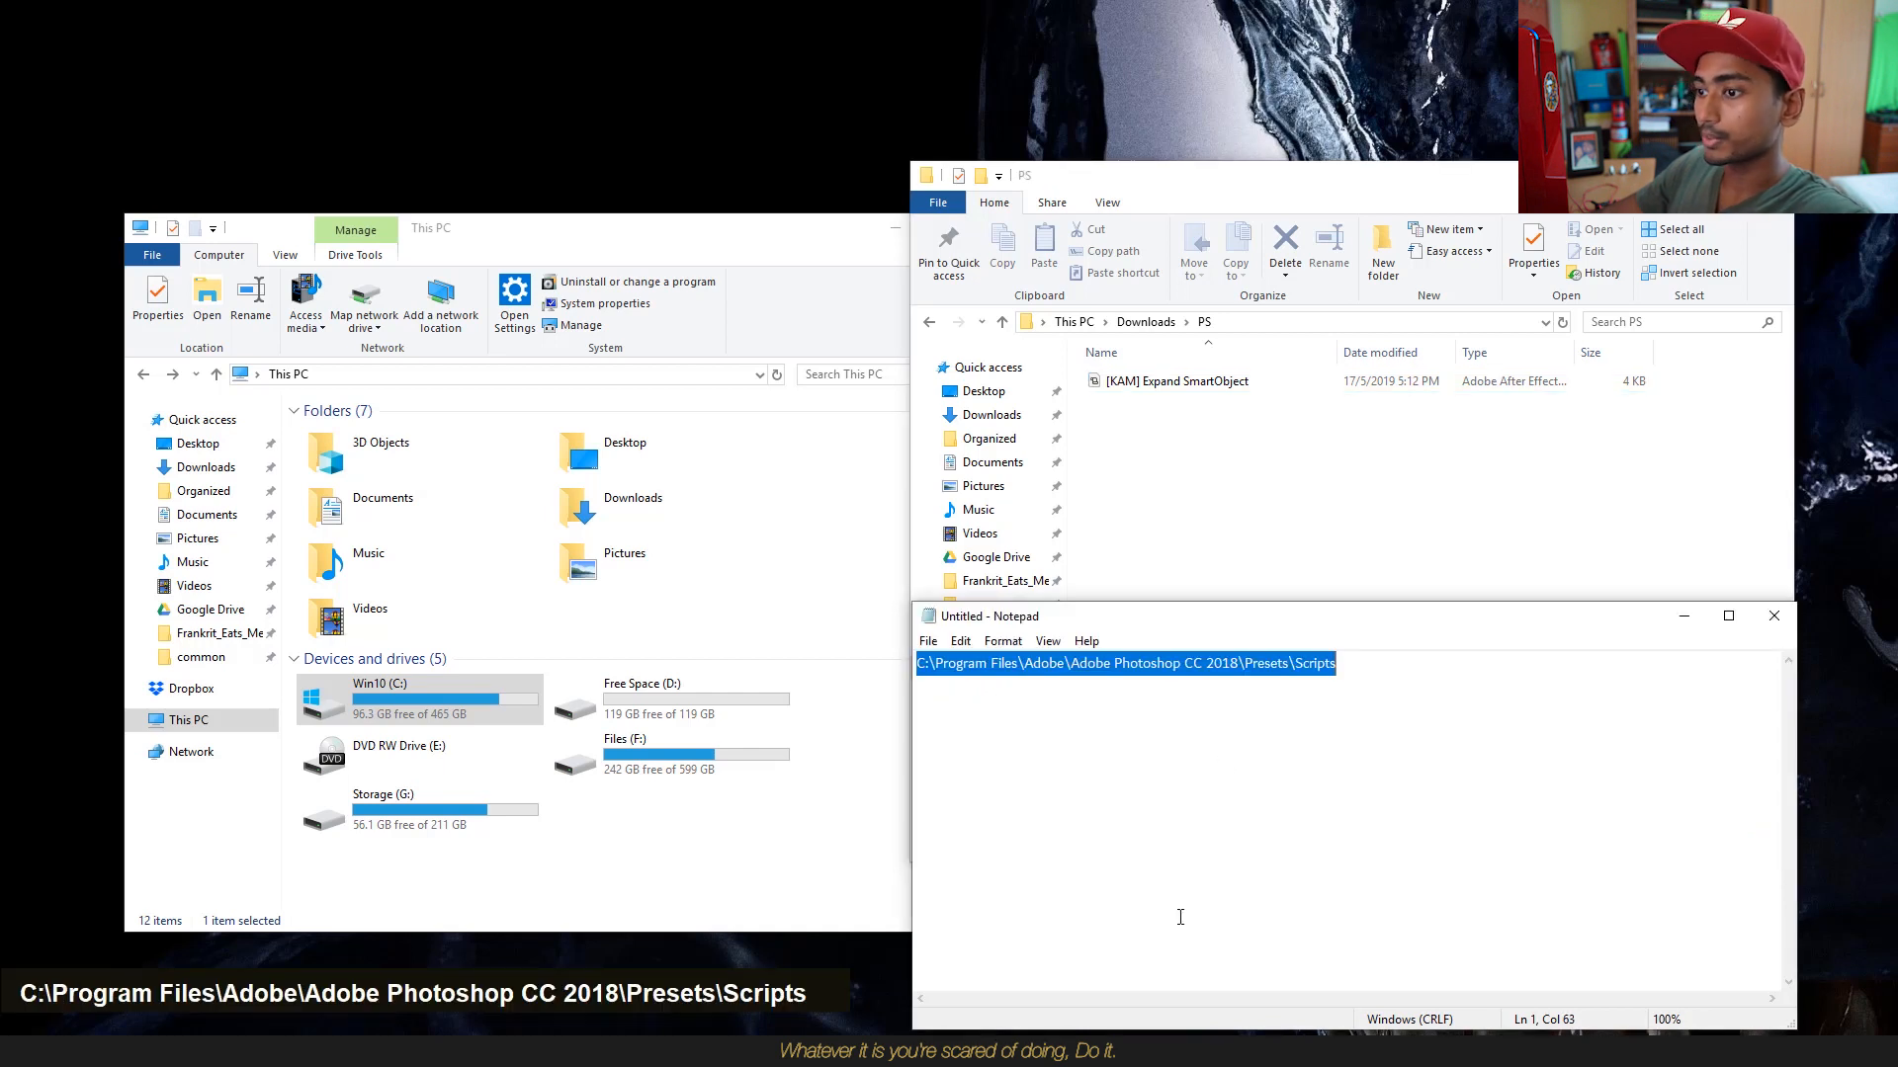
Step: Navigate the This PC window to the pasted Photoshop Presets\Scripts folder path
click(429, 229)
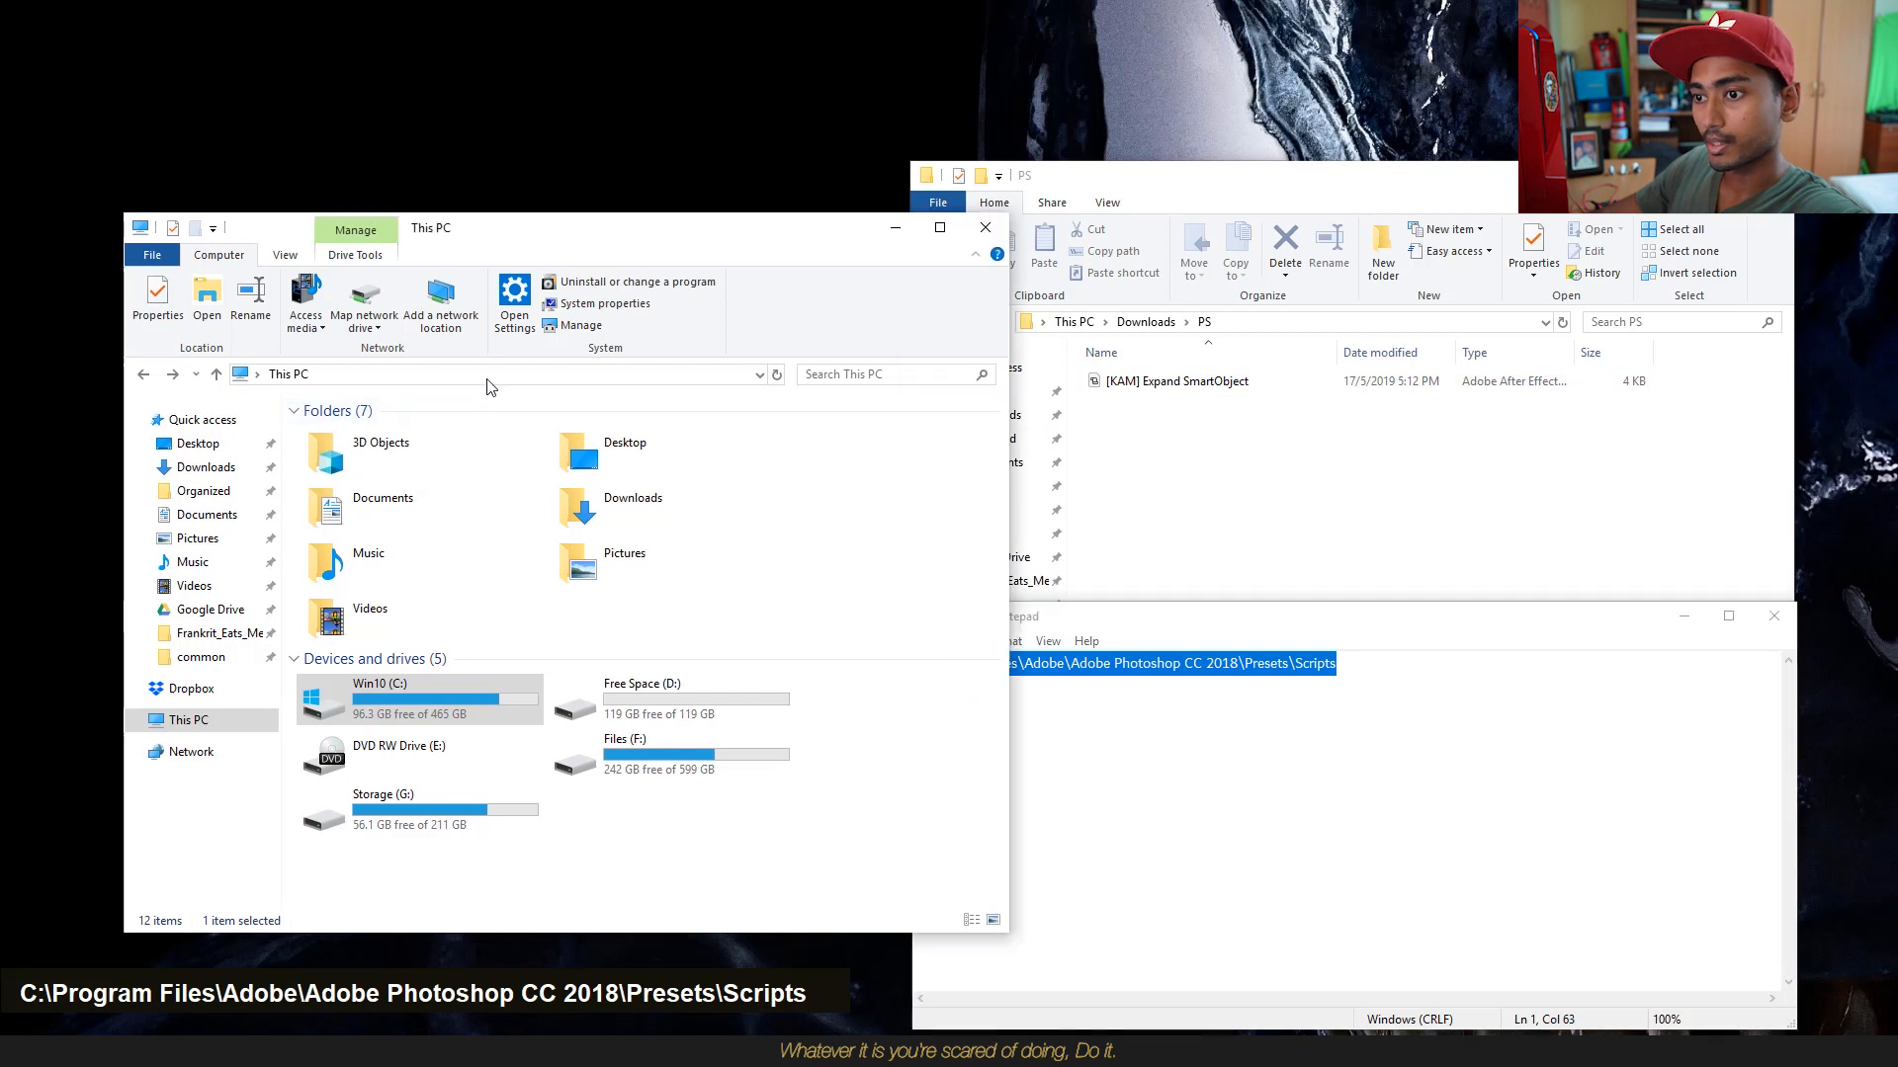
key(Enter)
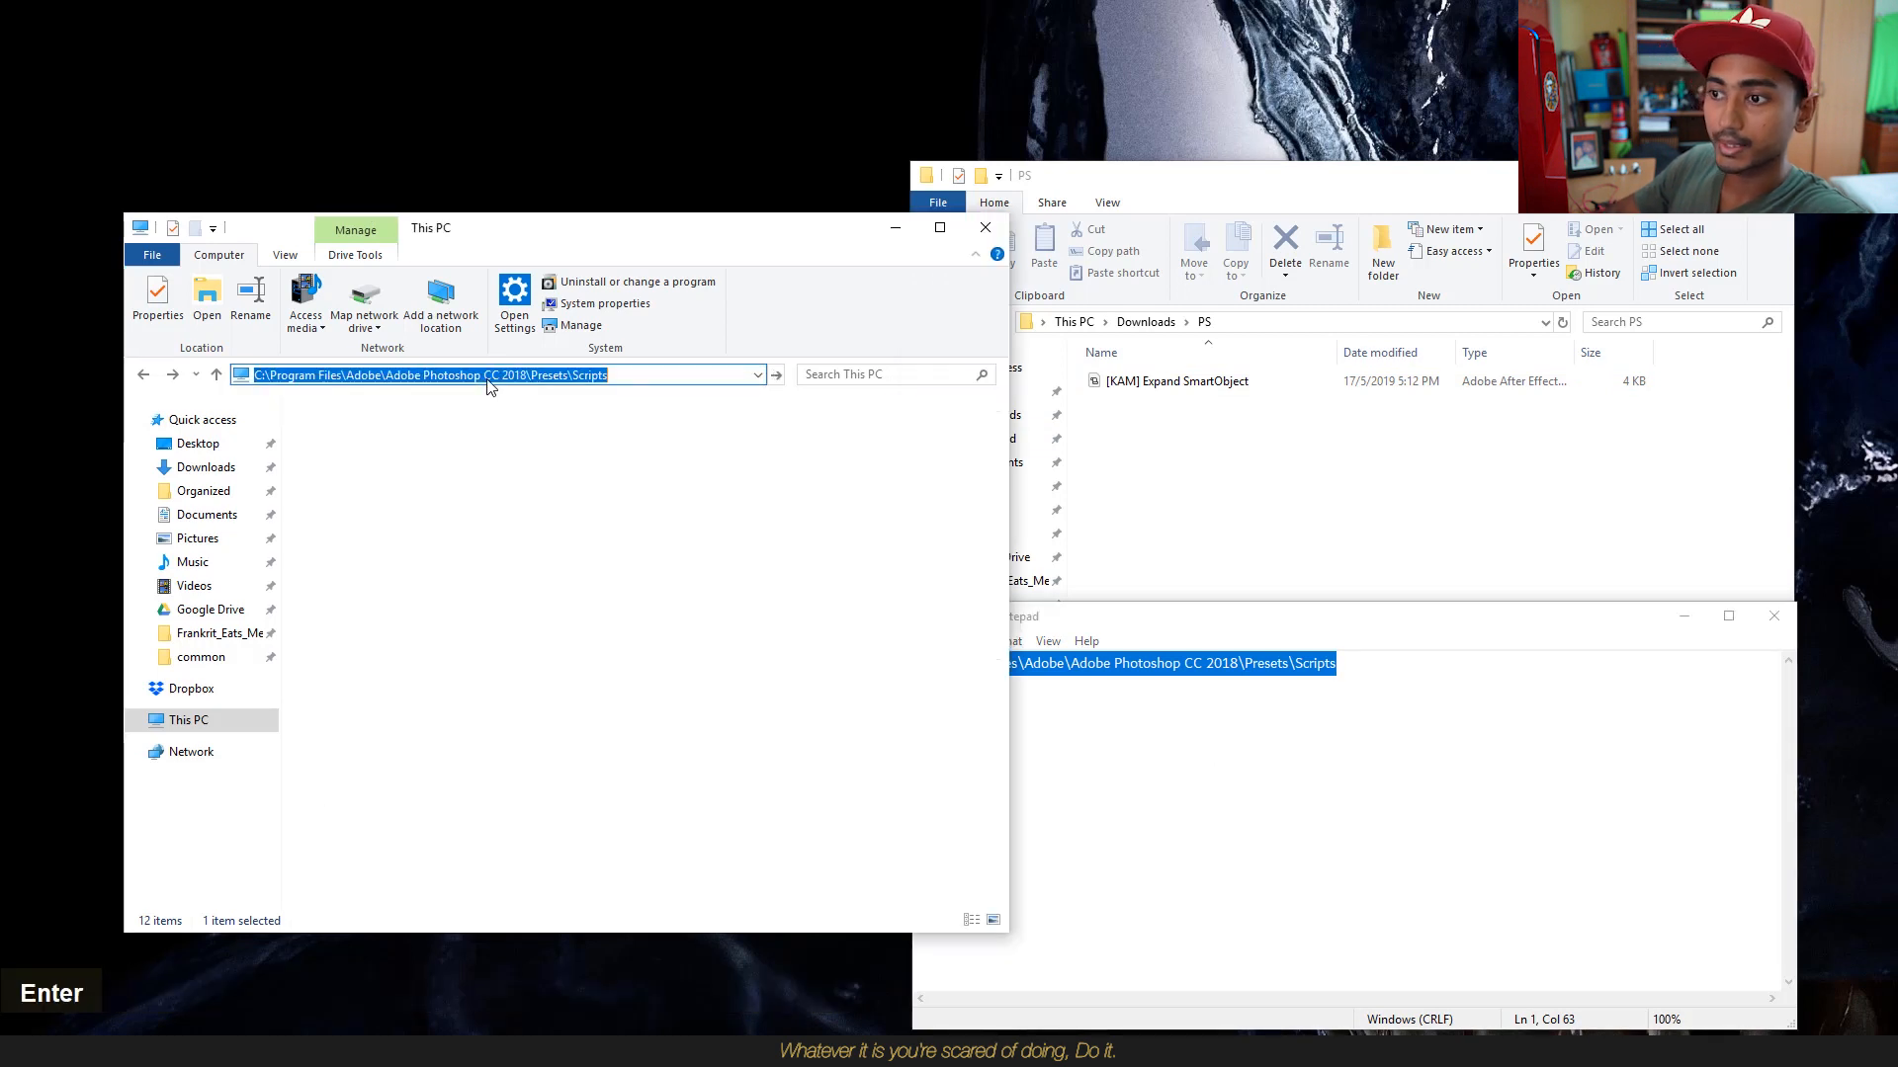
key(Enter)
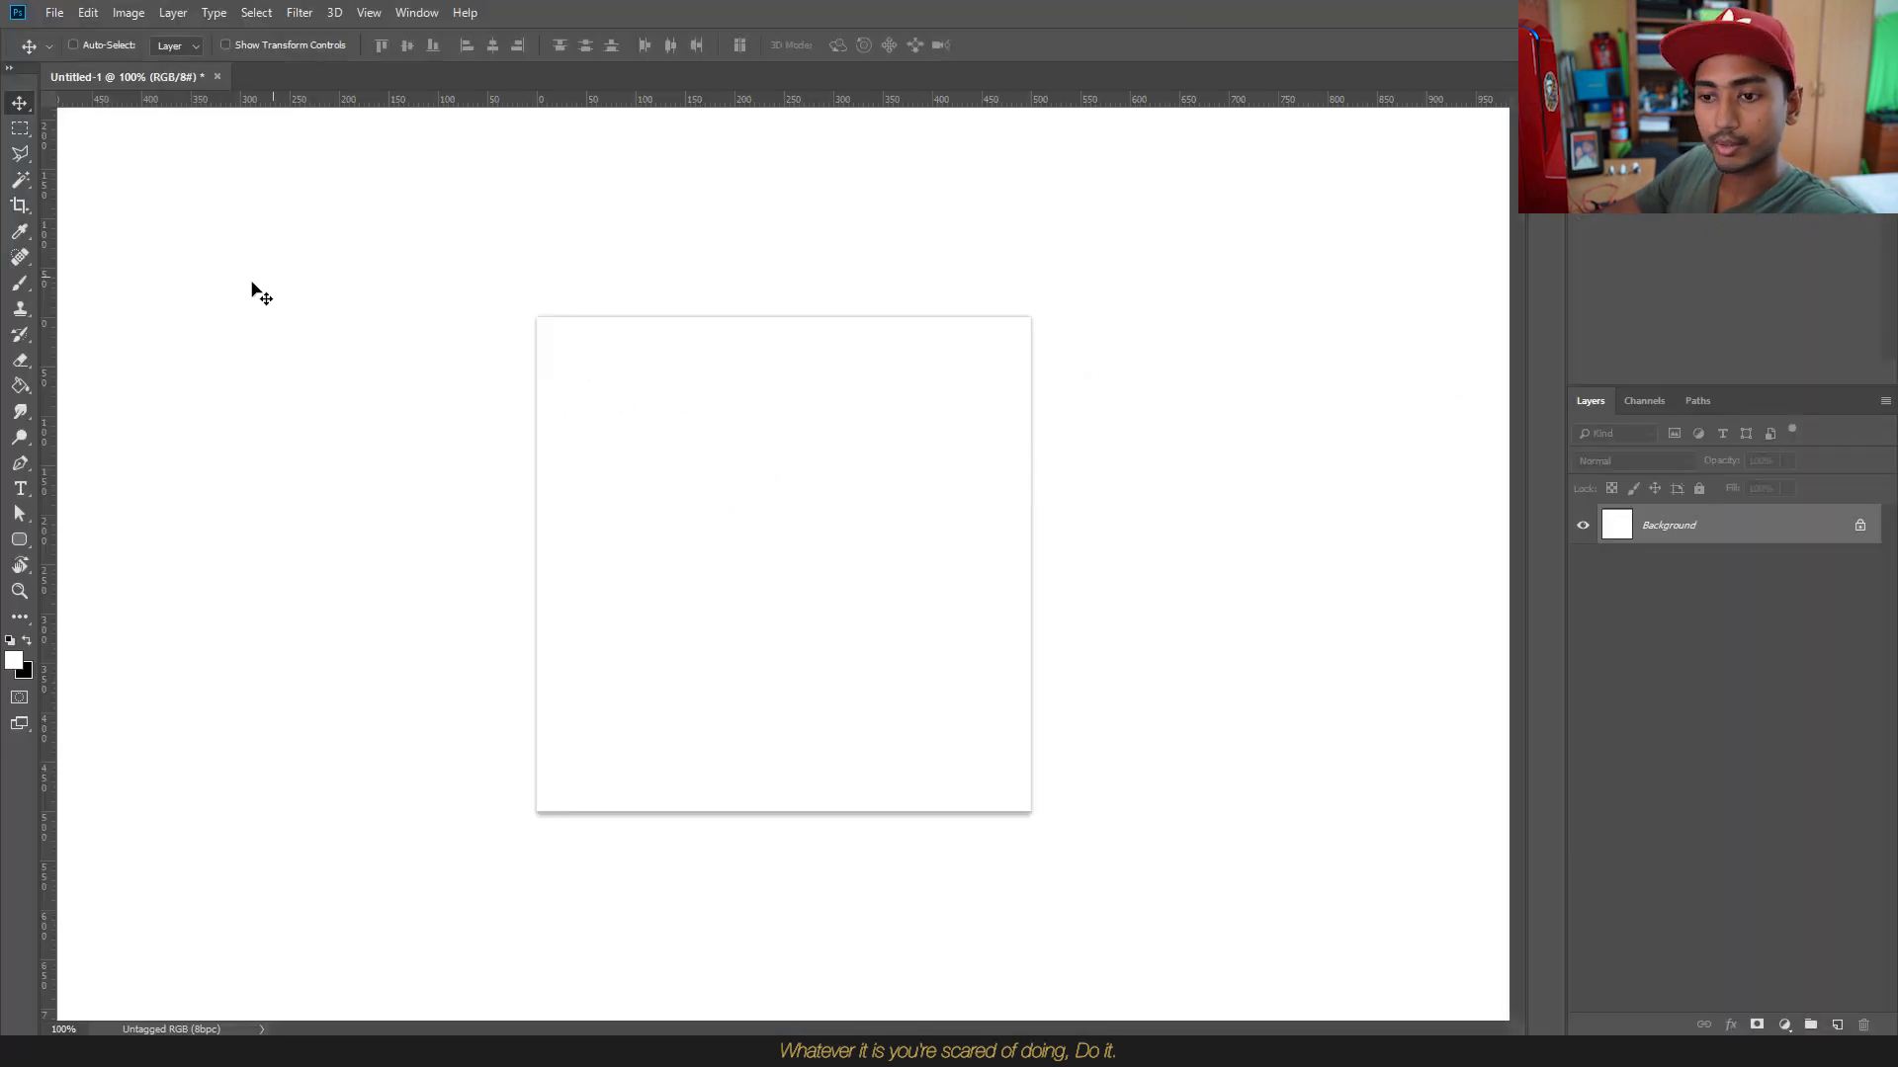
Step: Draw six black rounded rectangles and convert their layers into one smart object
click(20, 540)
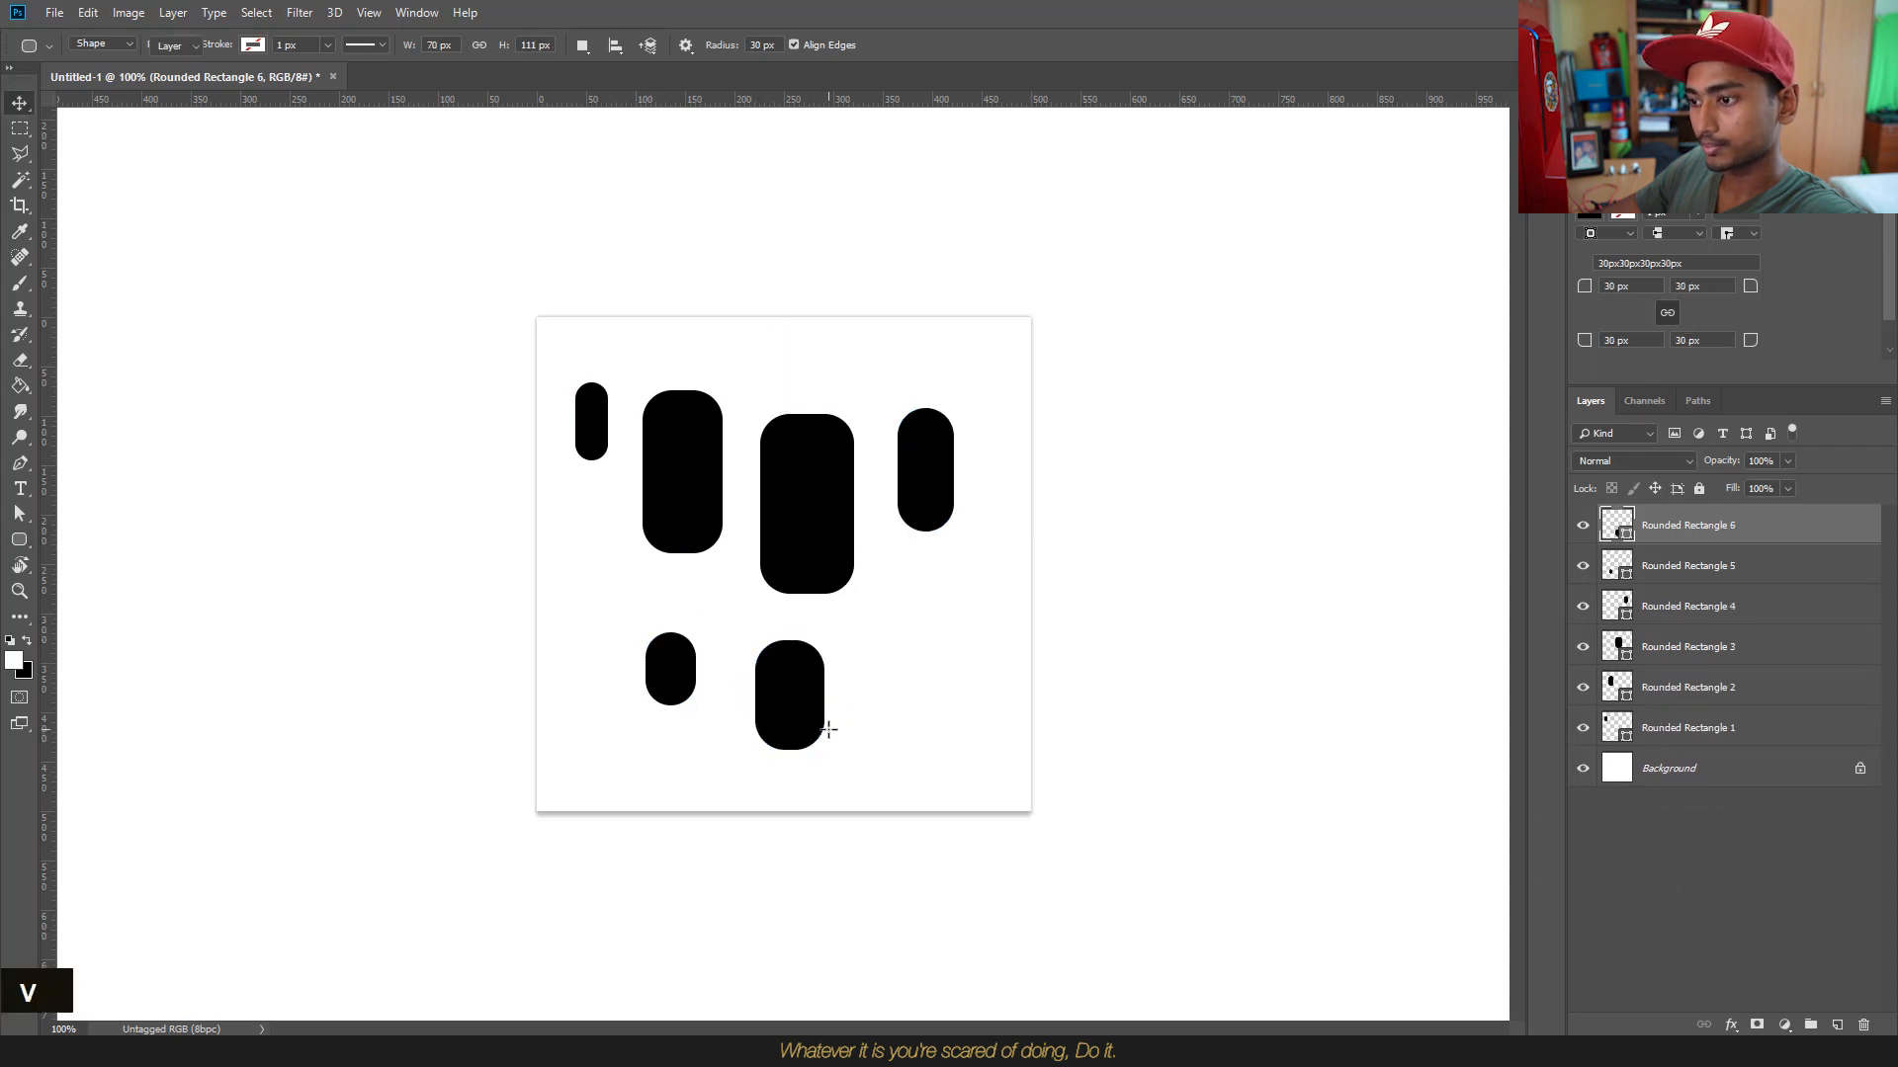
click(1686, 728)
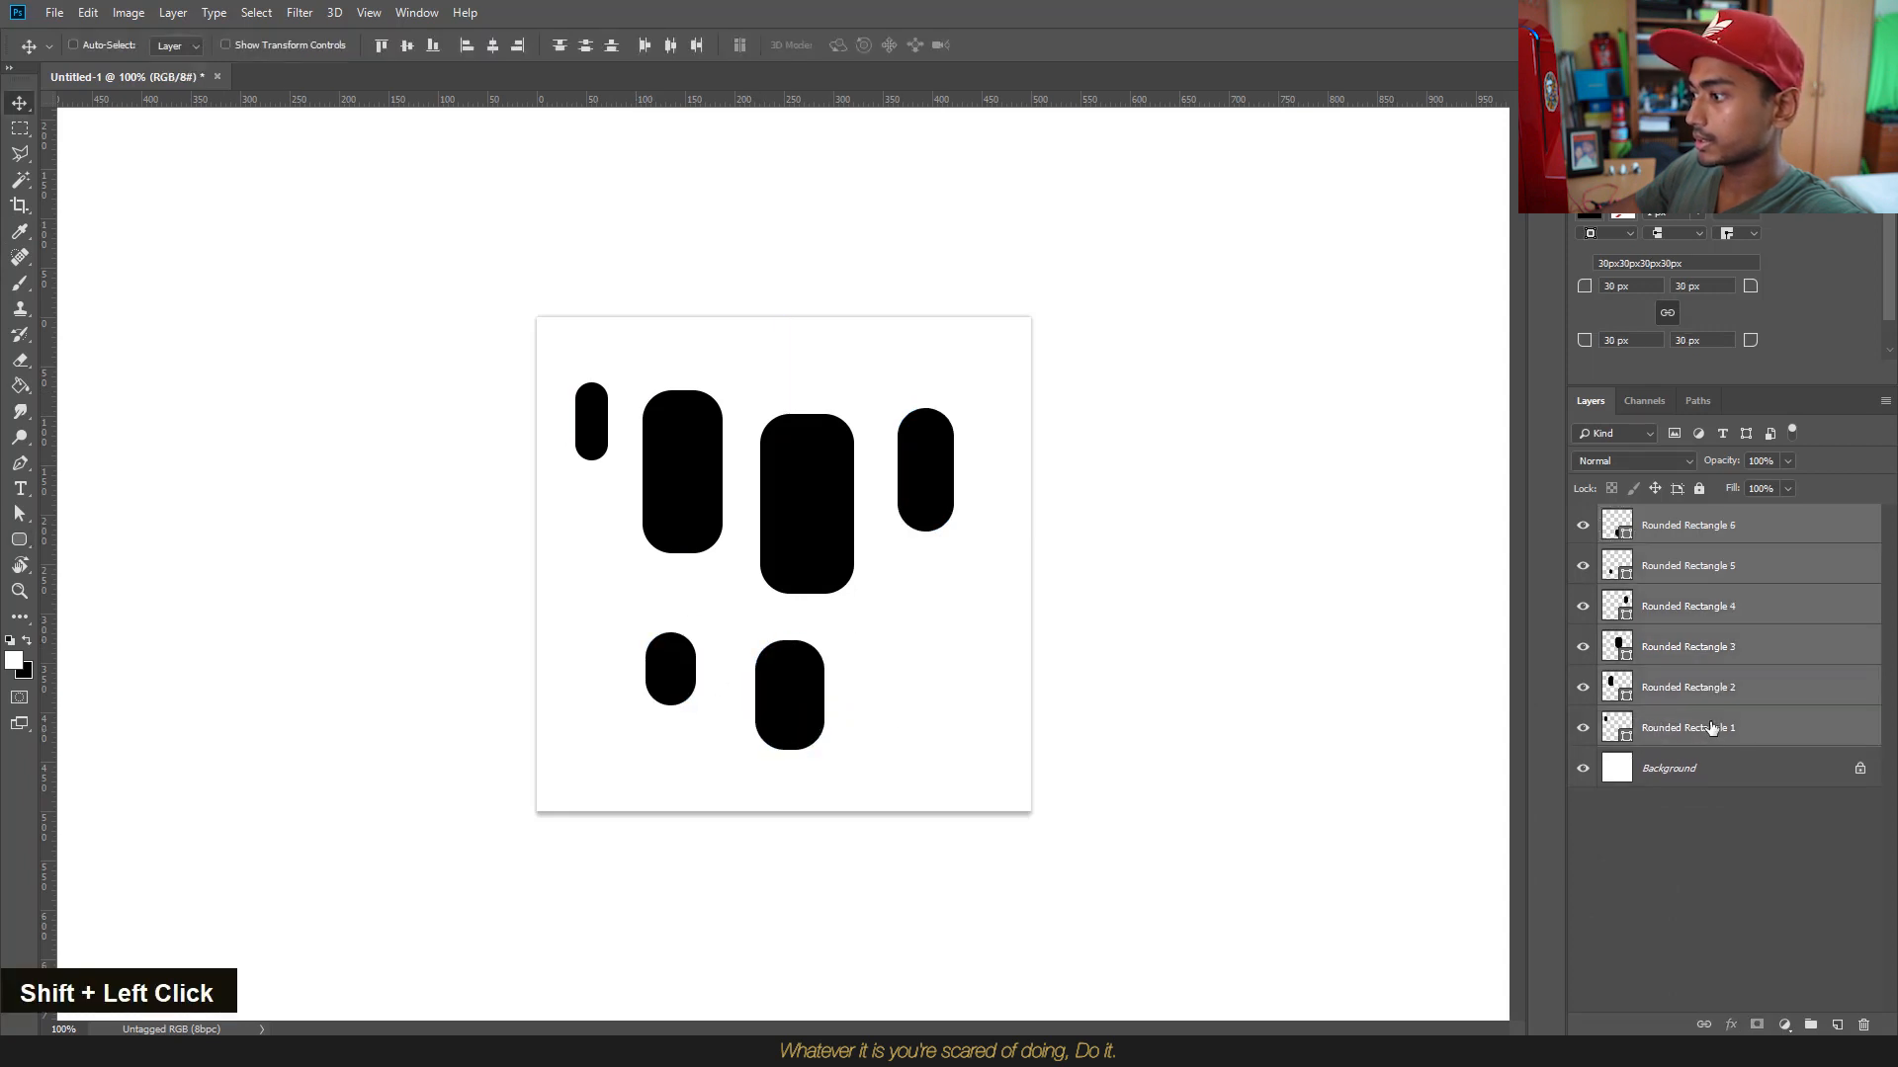
right_click(1686, 727)
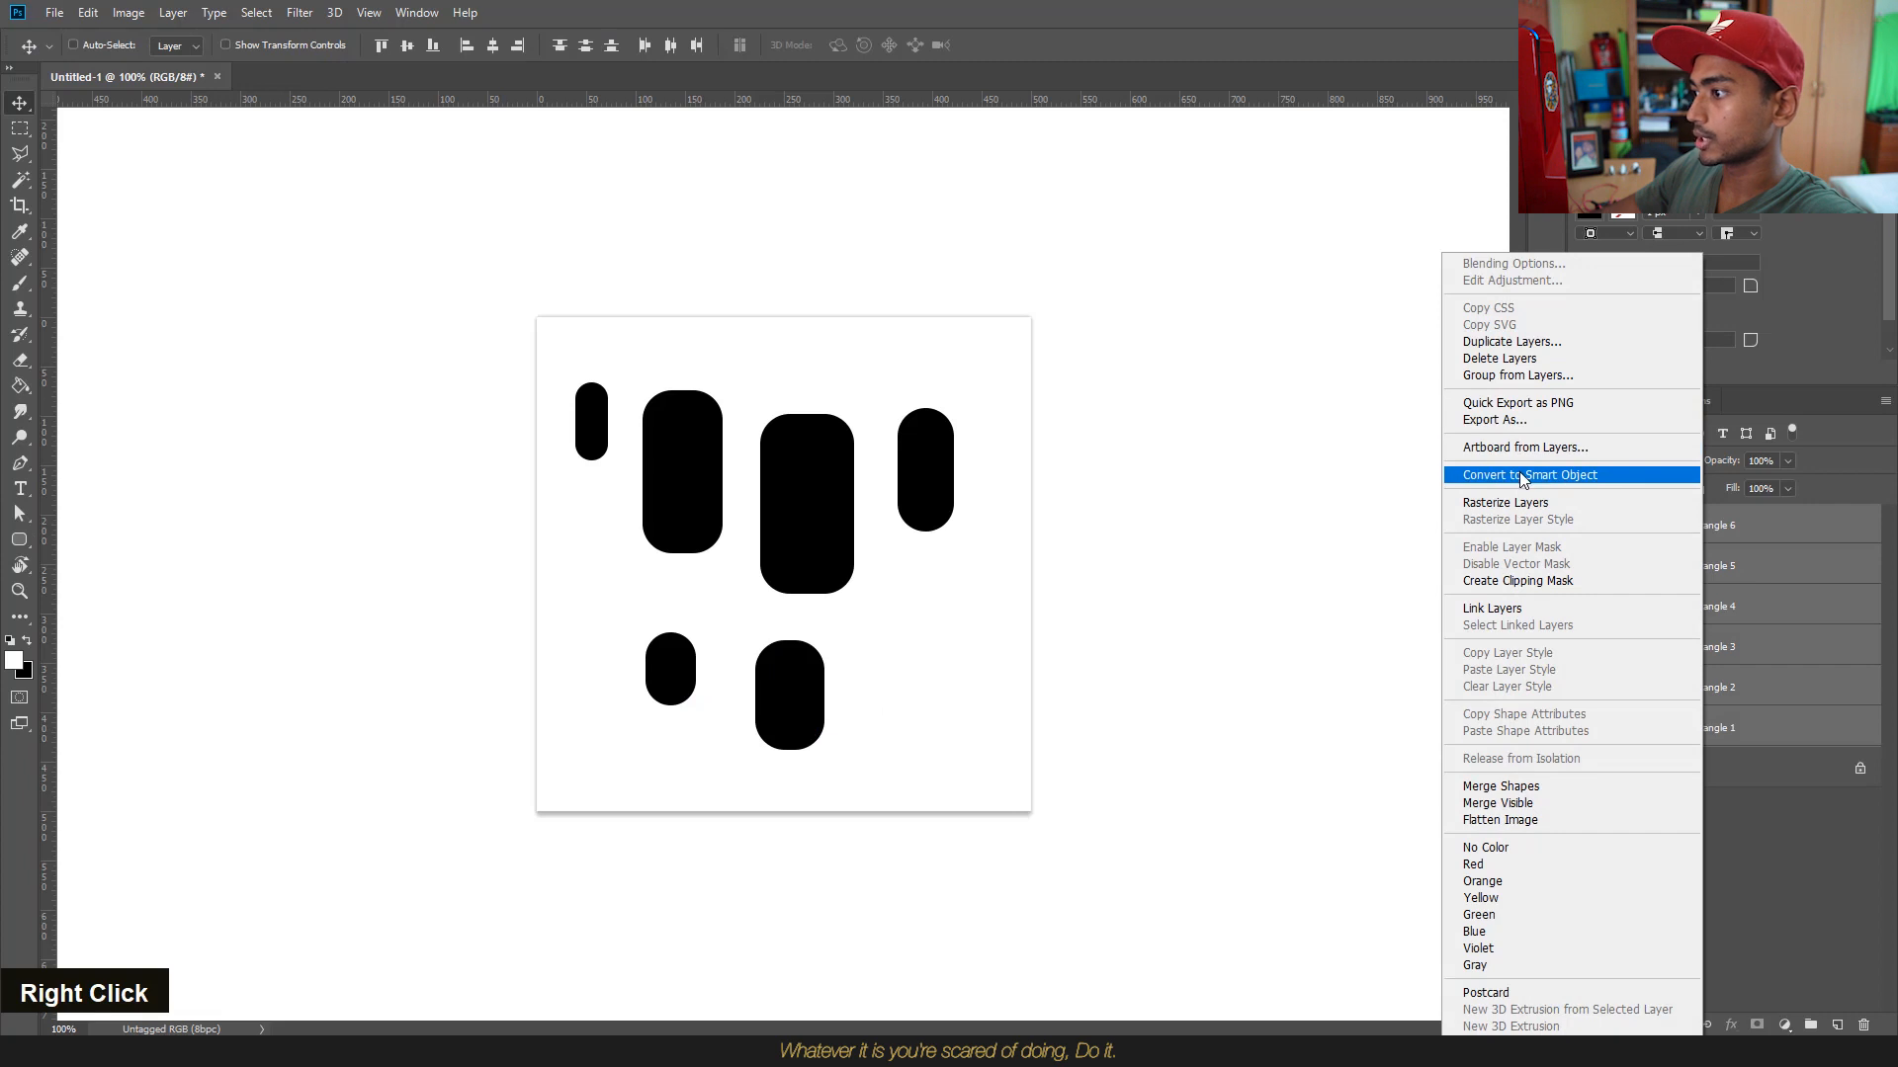
click(1530, 474)
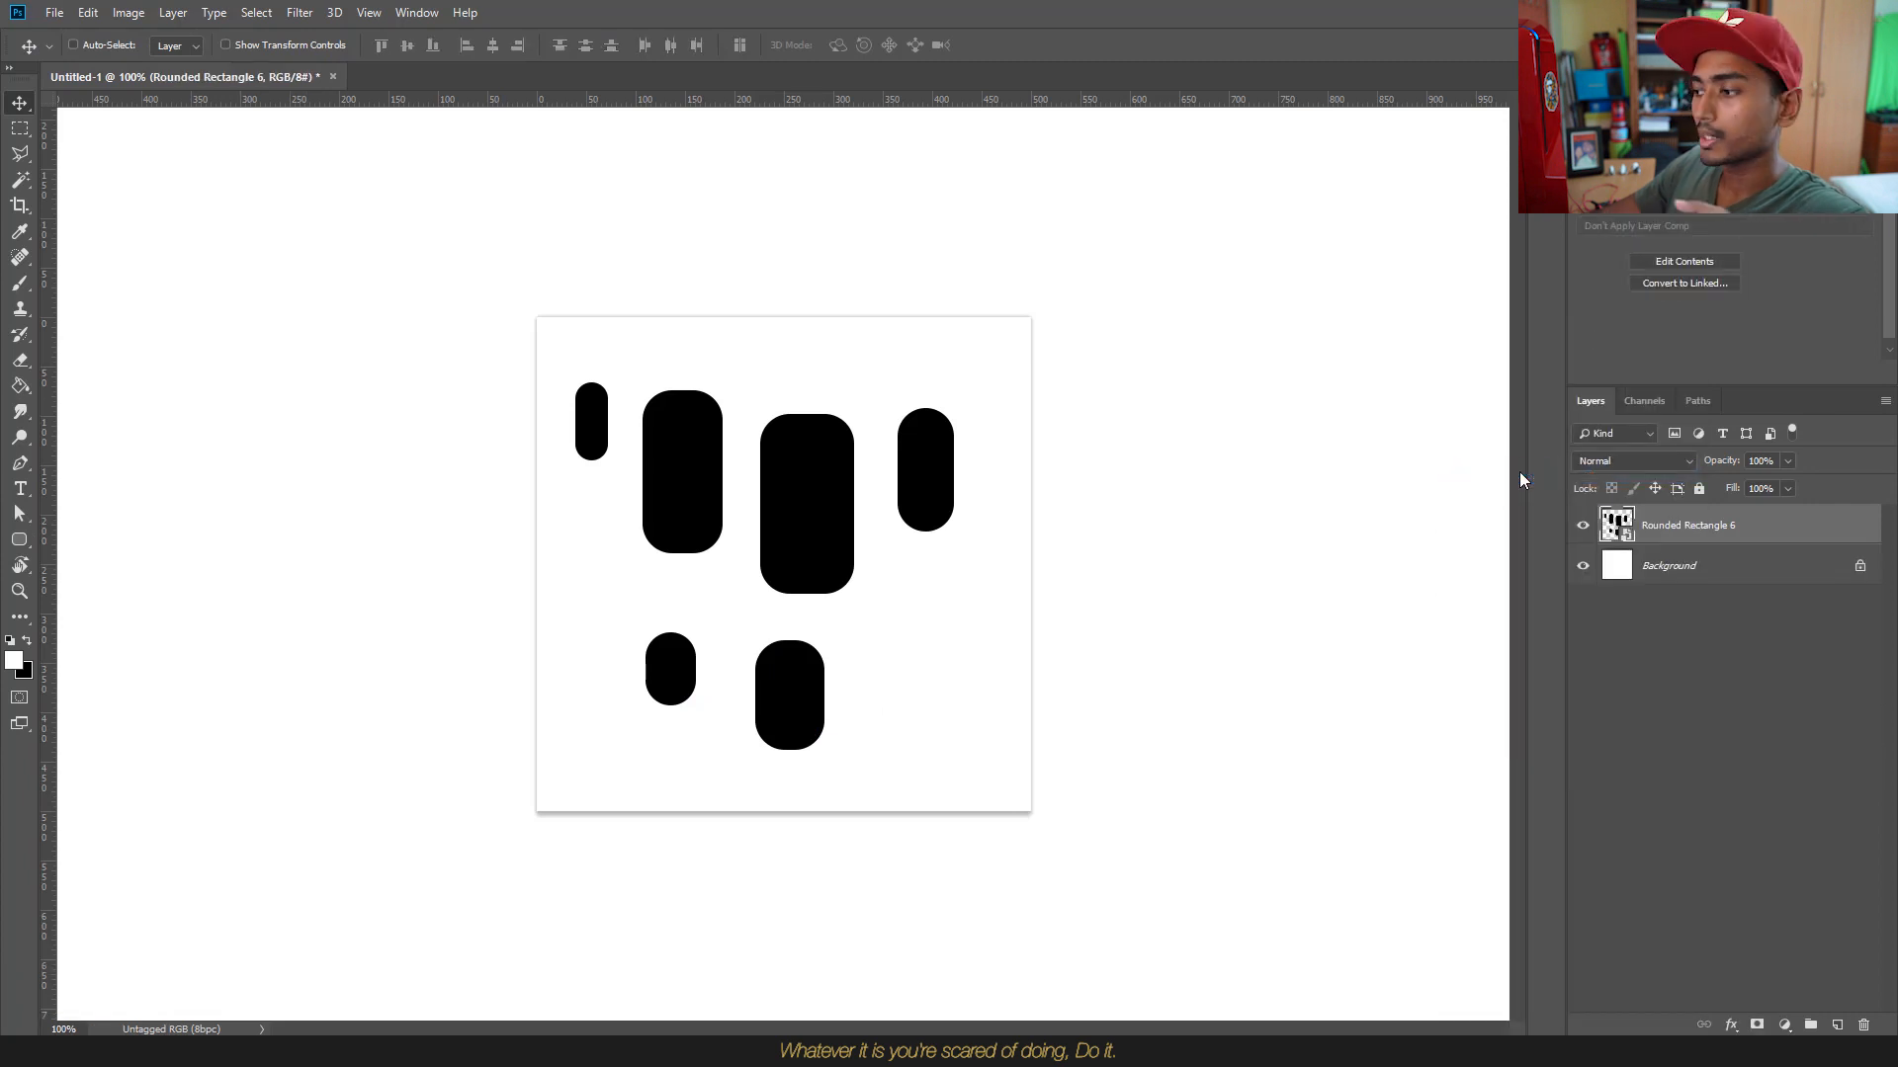
mouse_move(1777, 579)
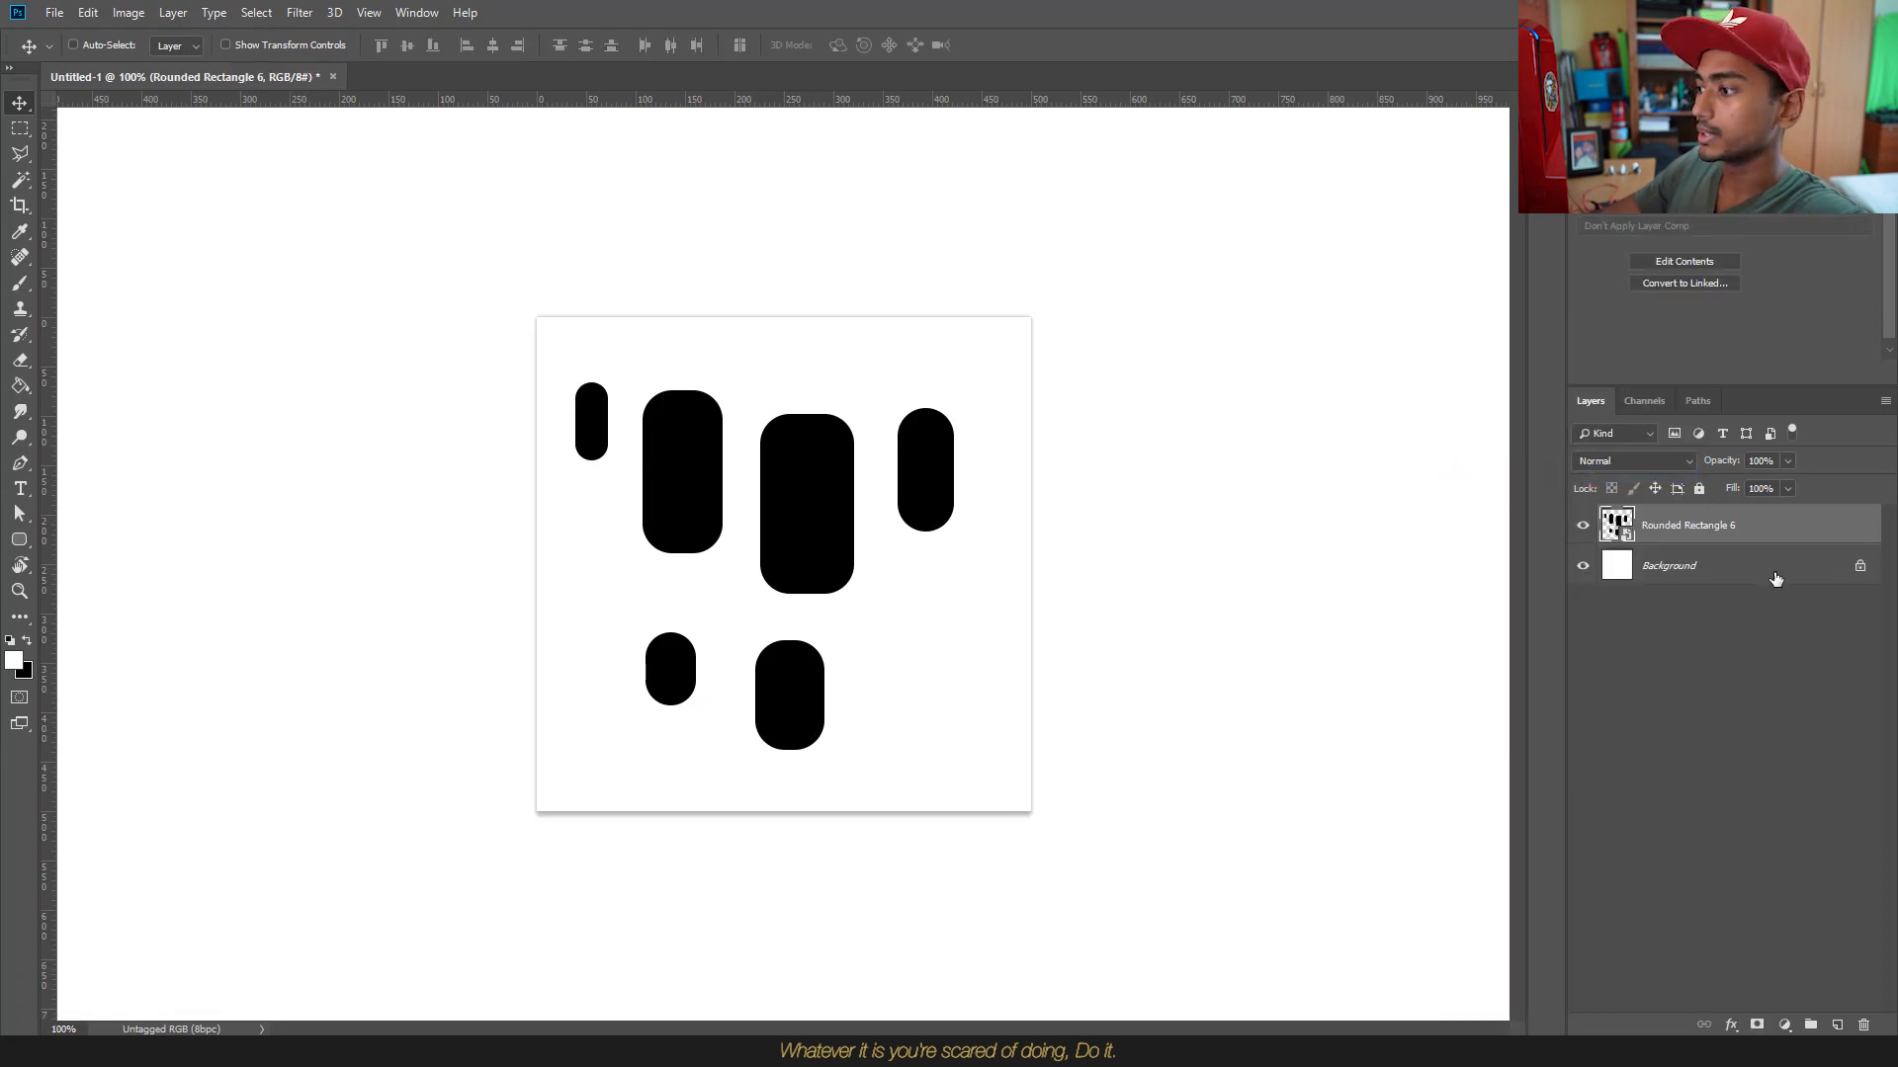
double_click(1615, 524)
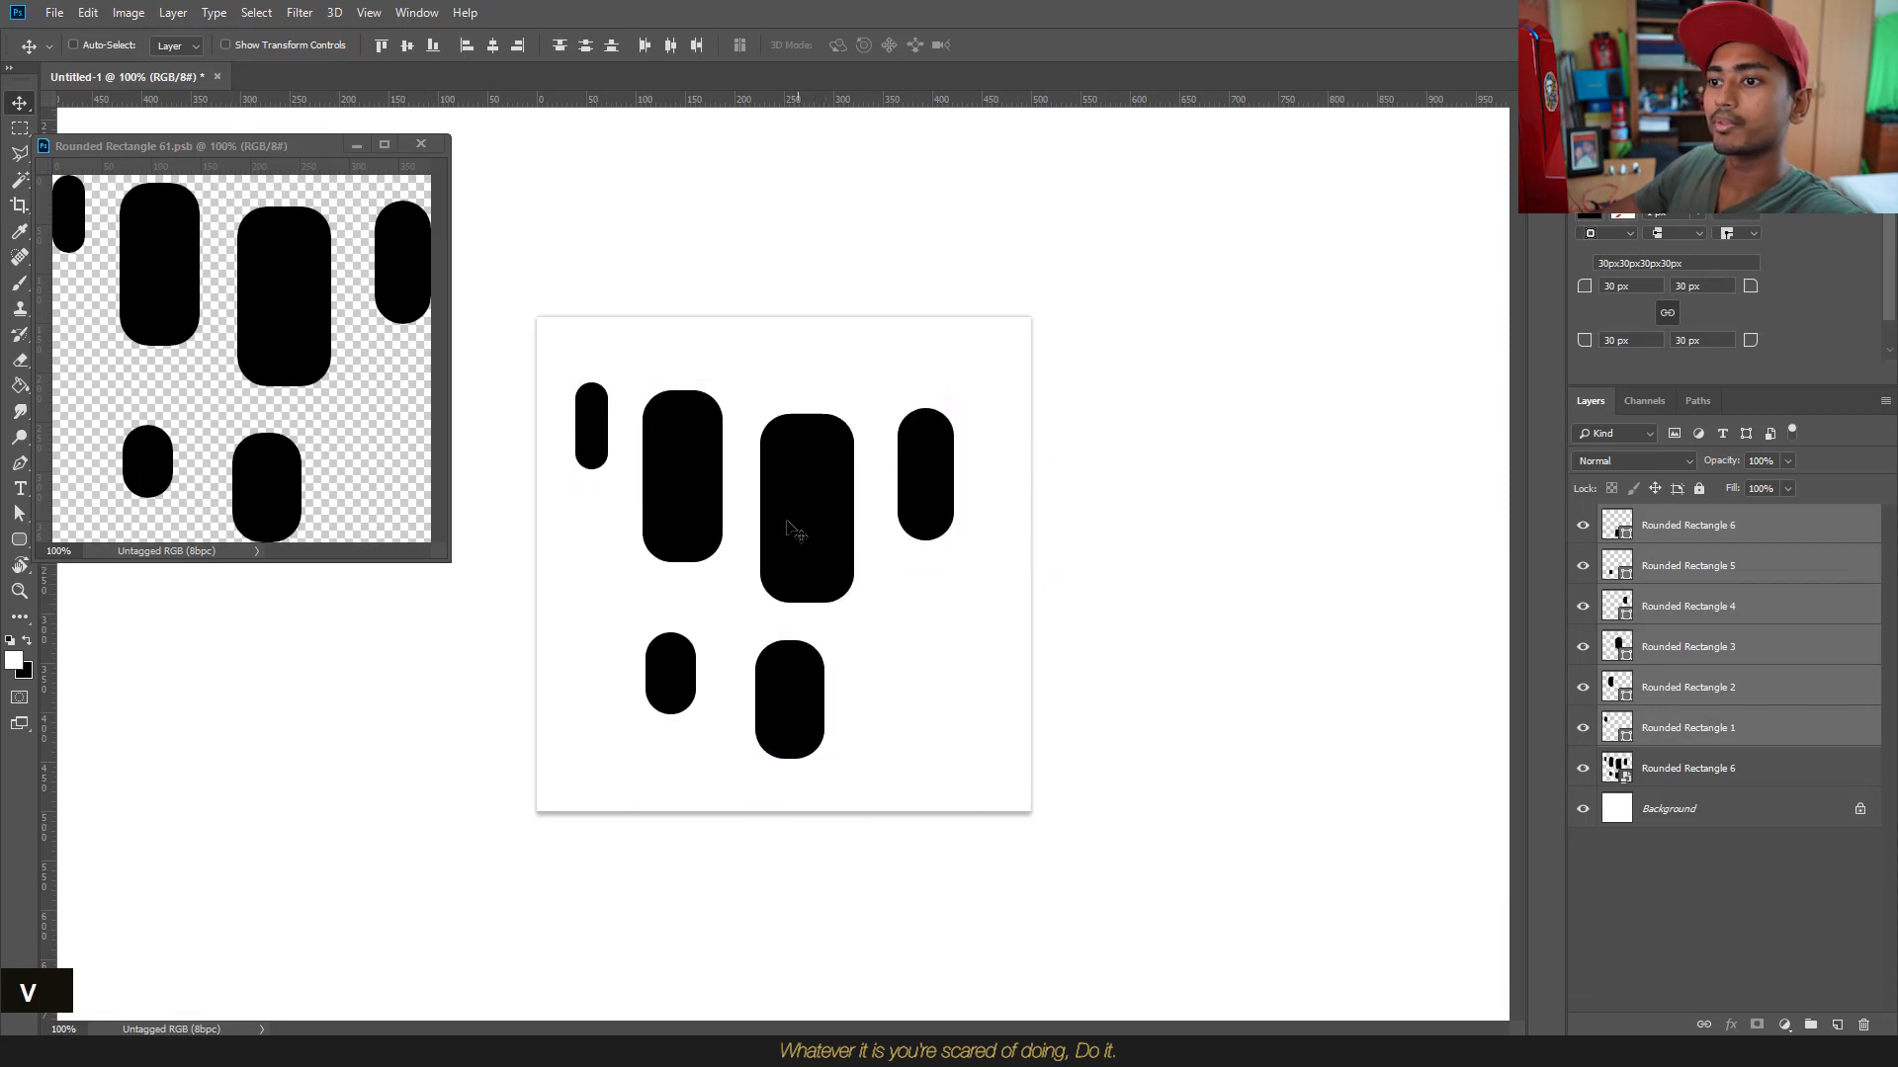
click(419, 142)
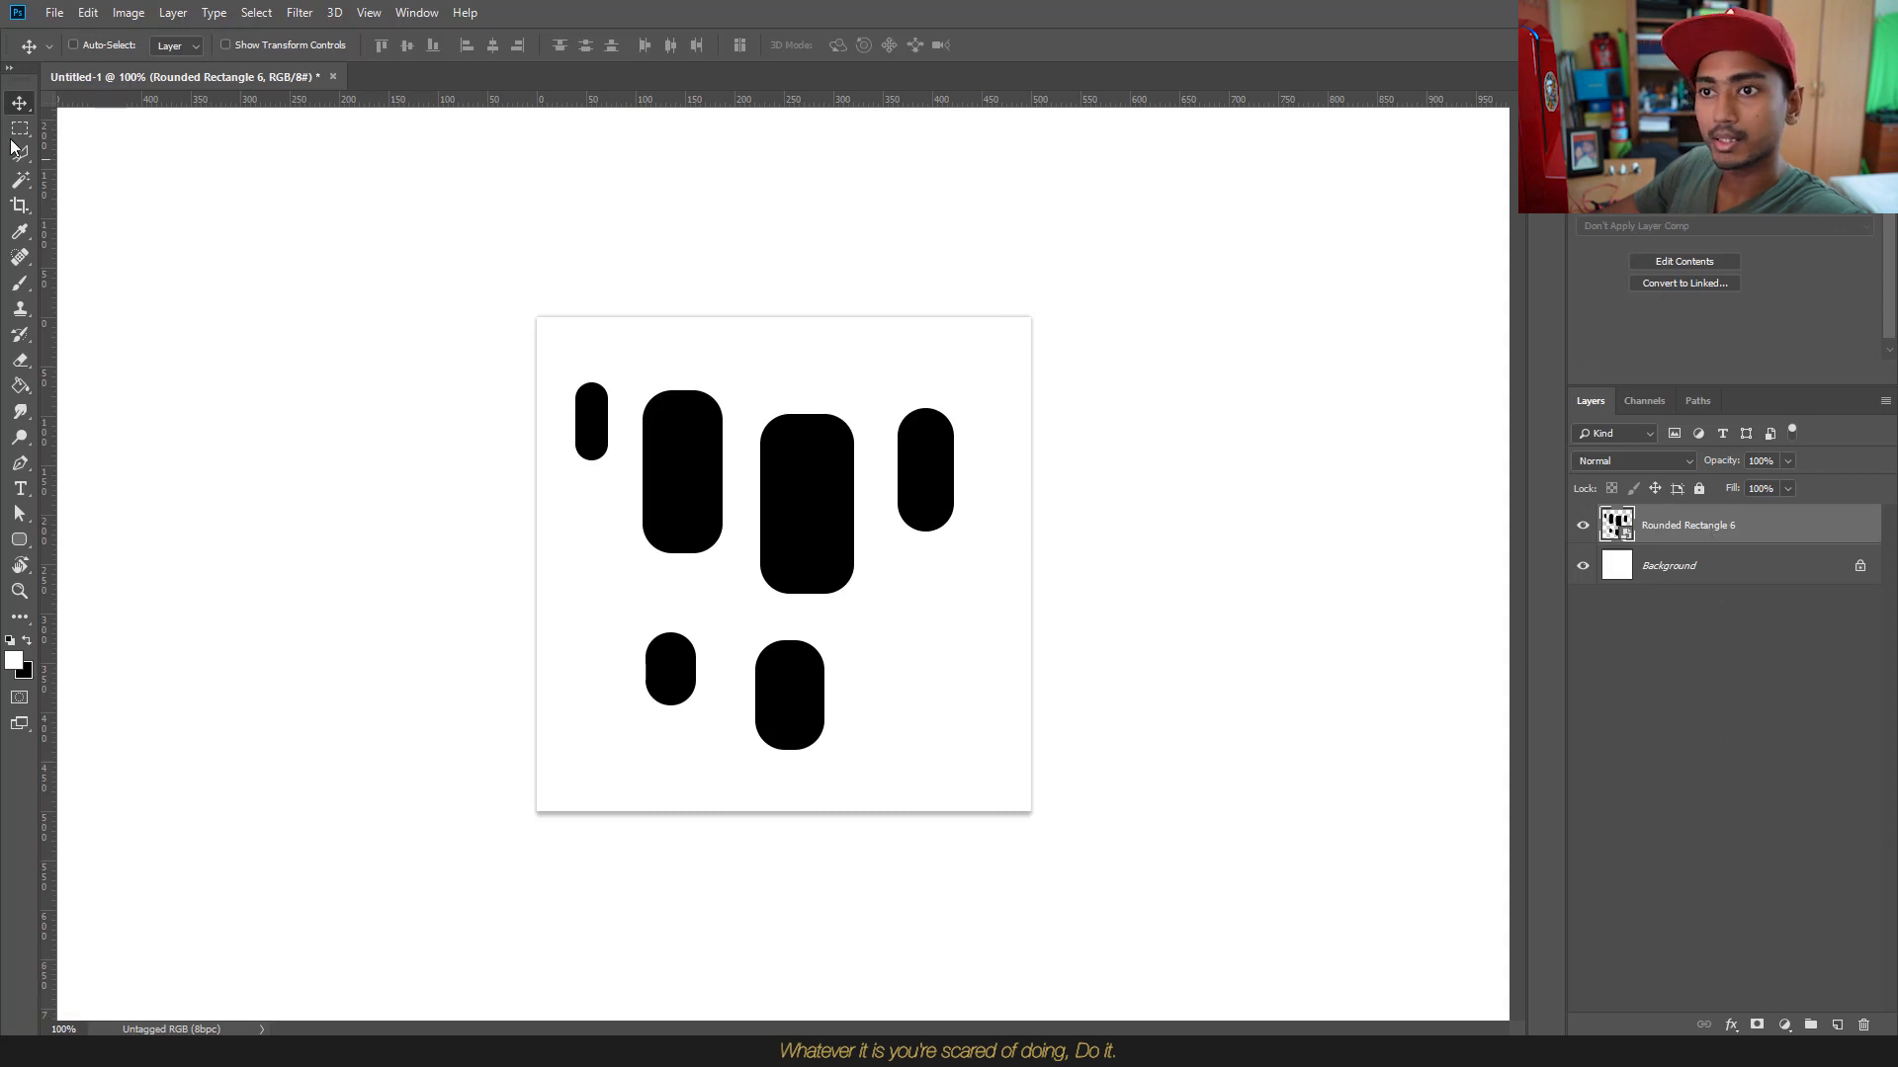
Step: Run File > Scripts > Expand Smart Object and reveal the six layers in the new Rounded Rectangle 6 group
click(56, 12)
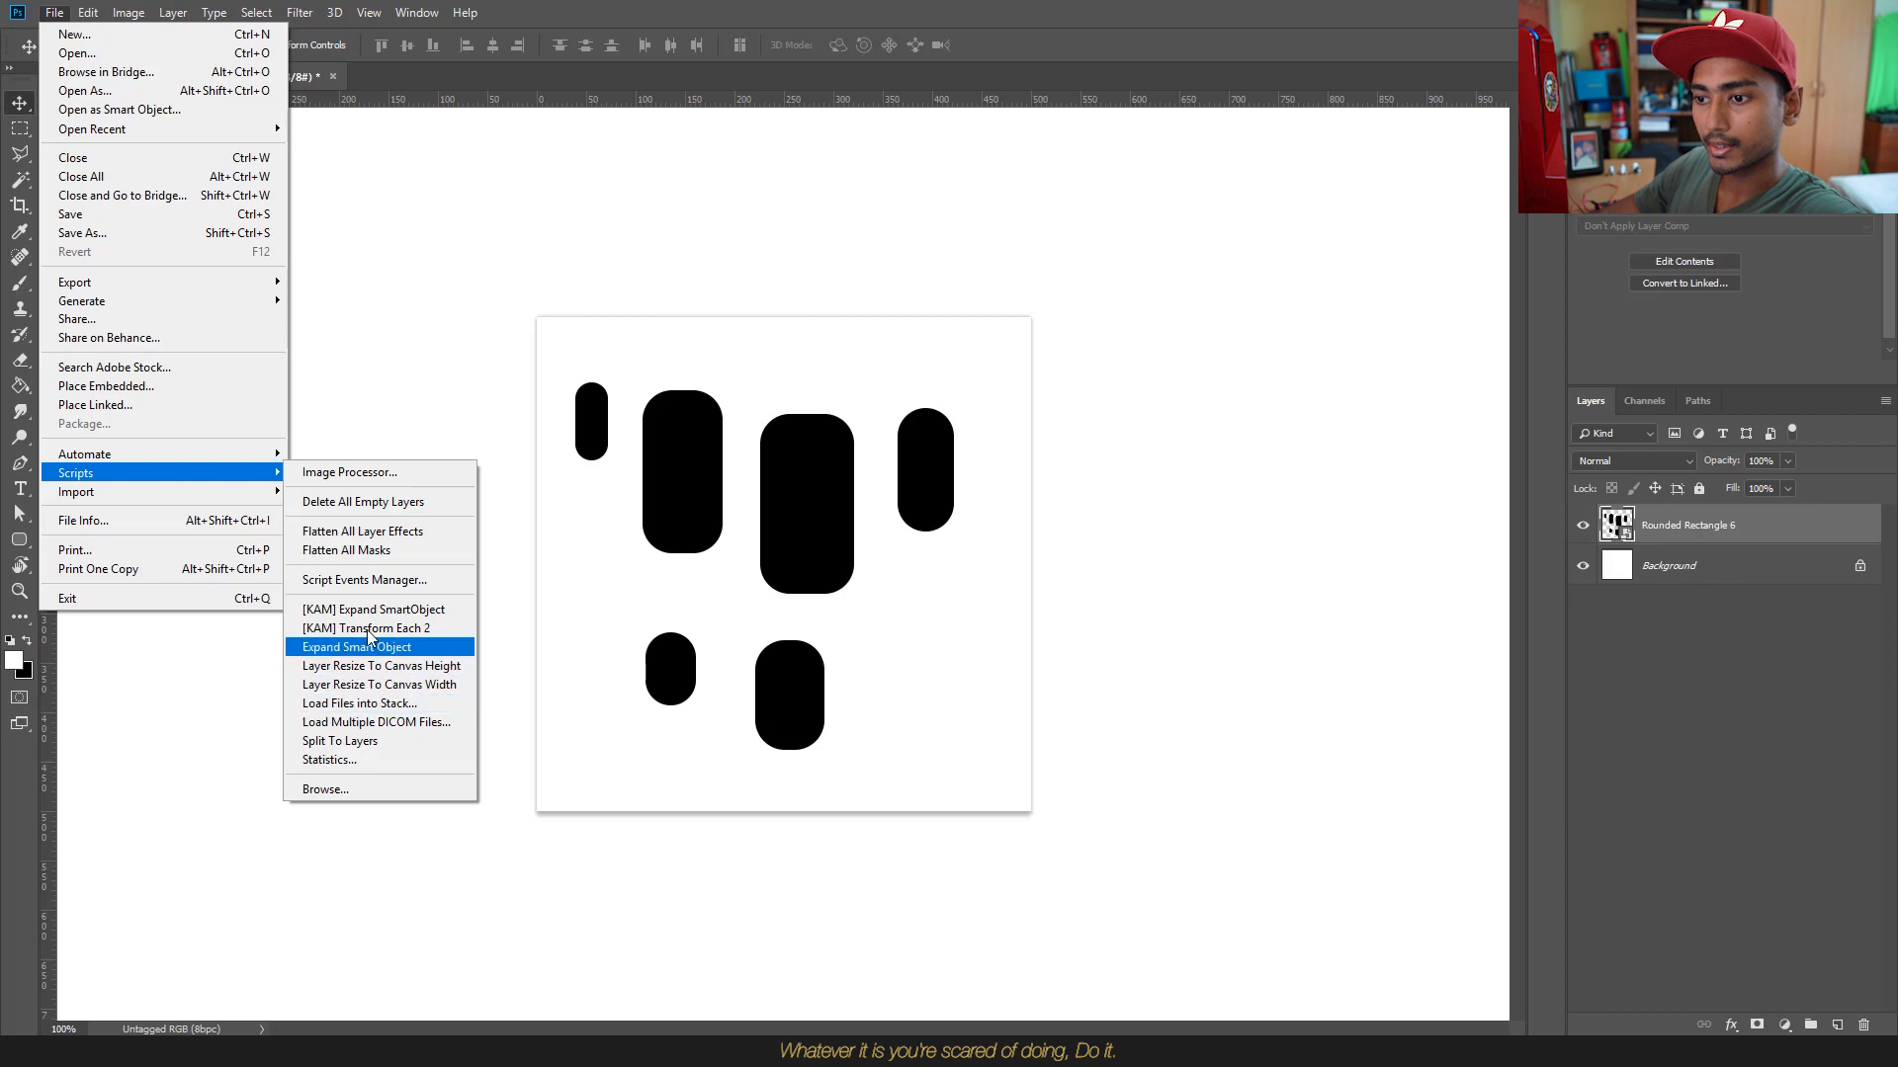
click(355, 646)
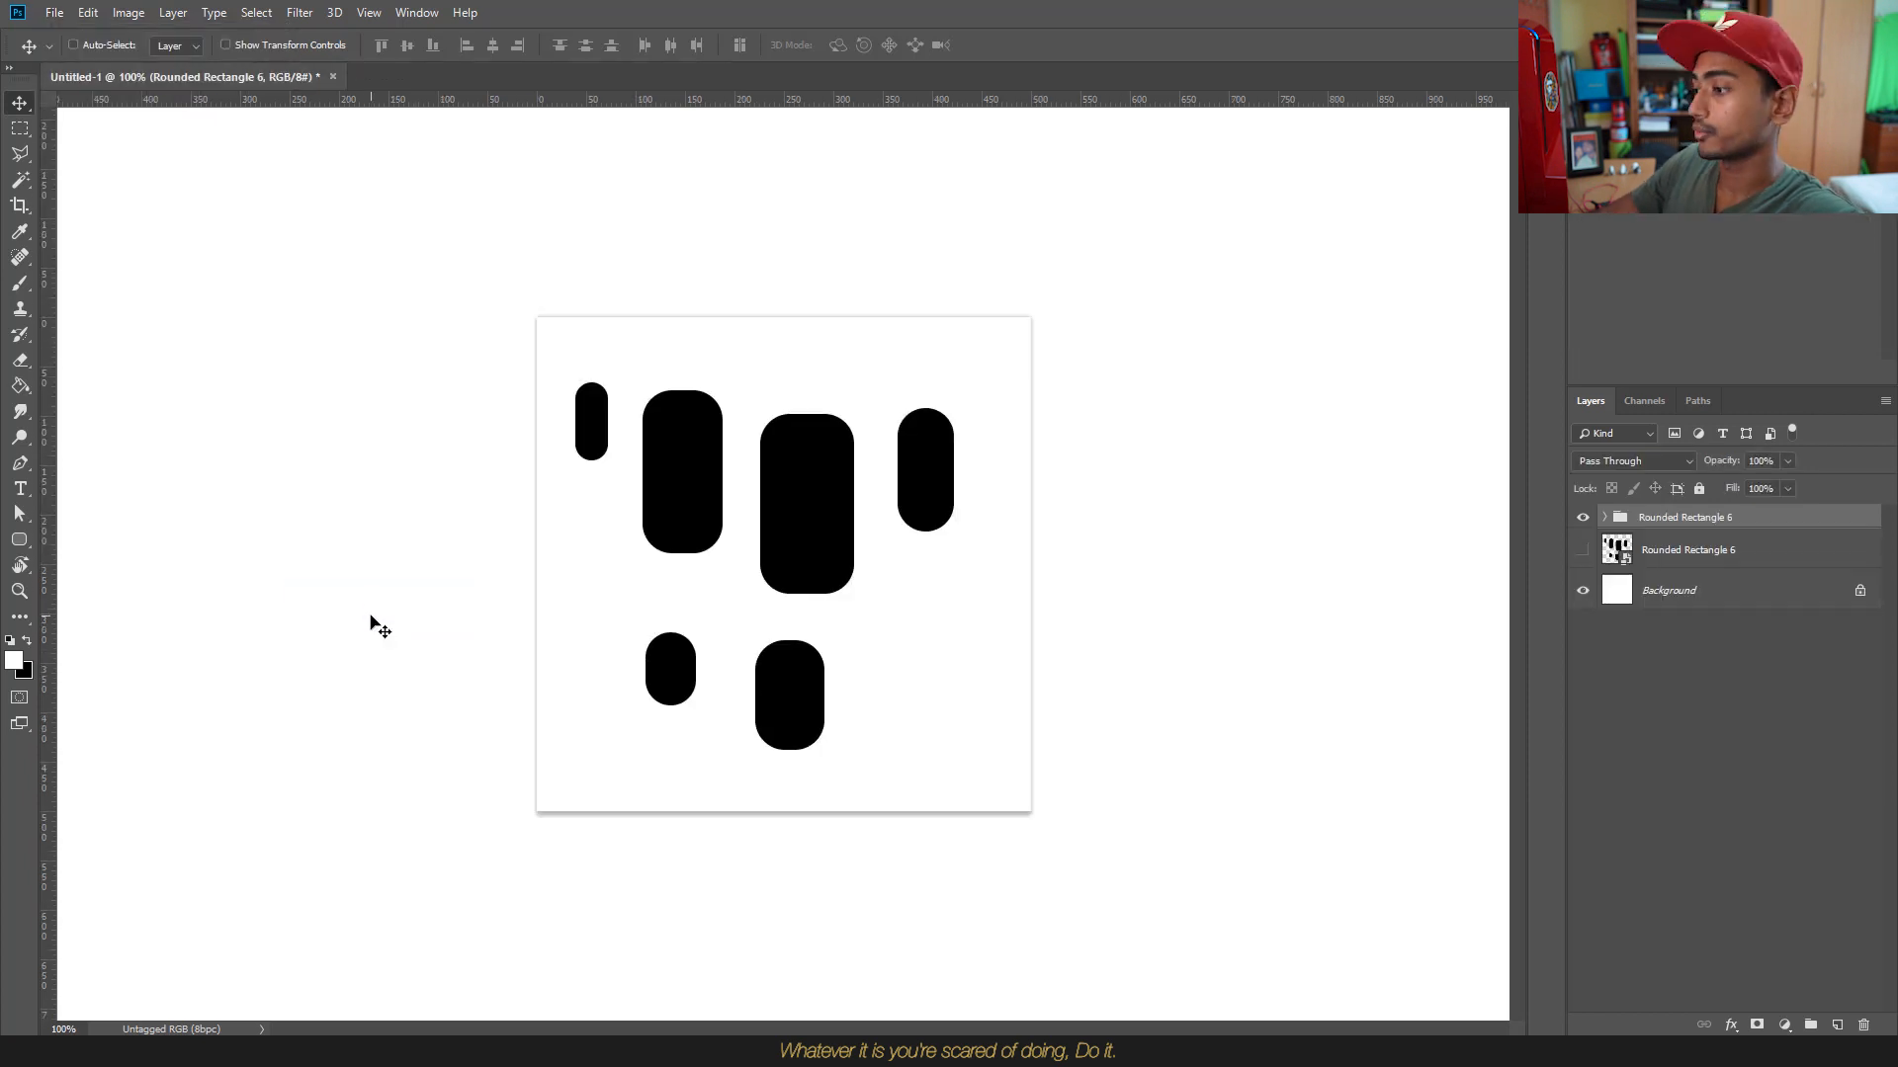
click(1582, 516)
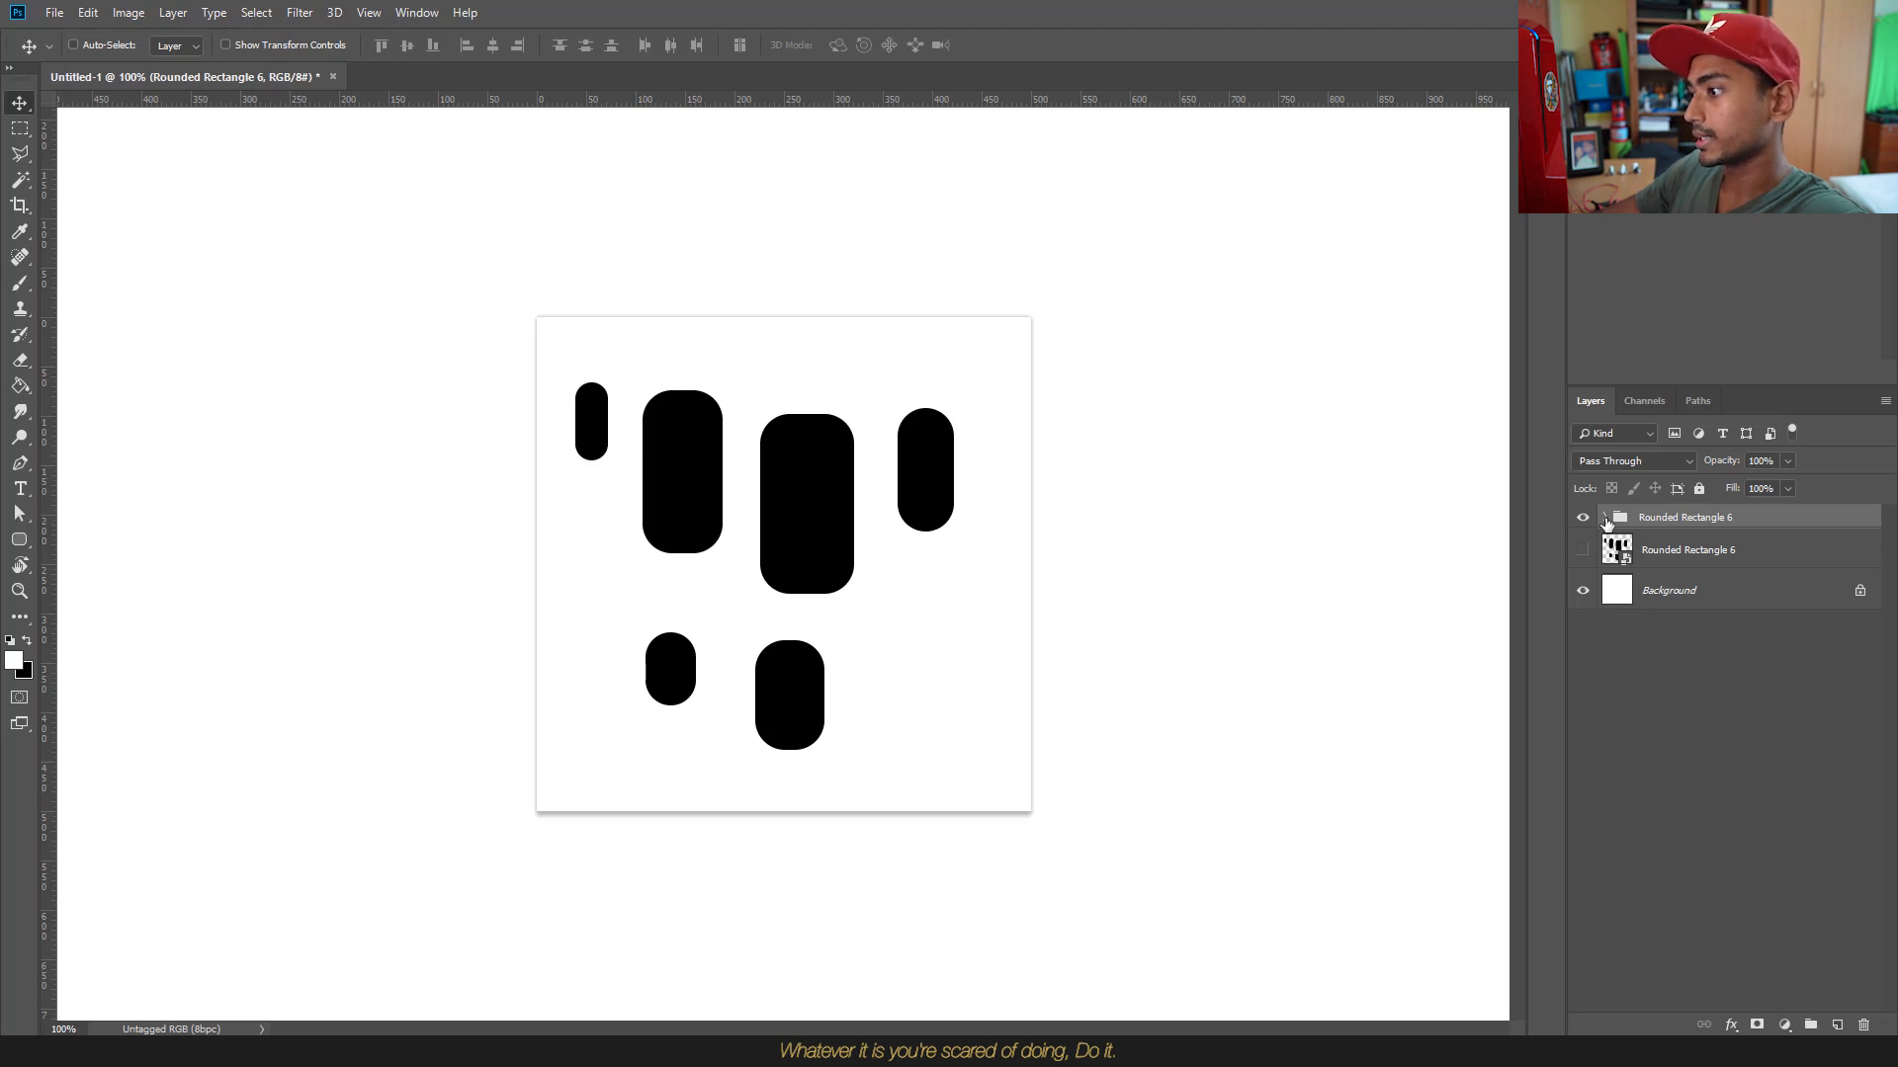
click(1601, 516)
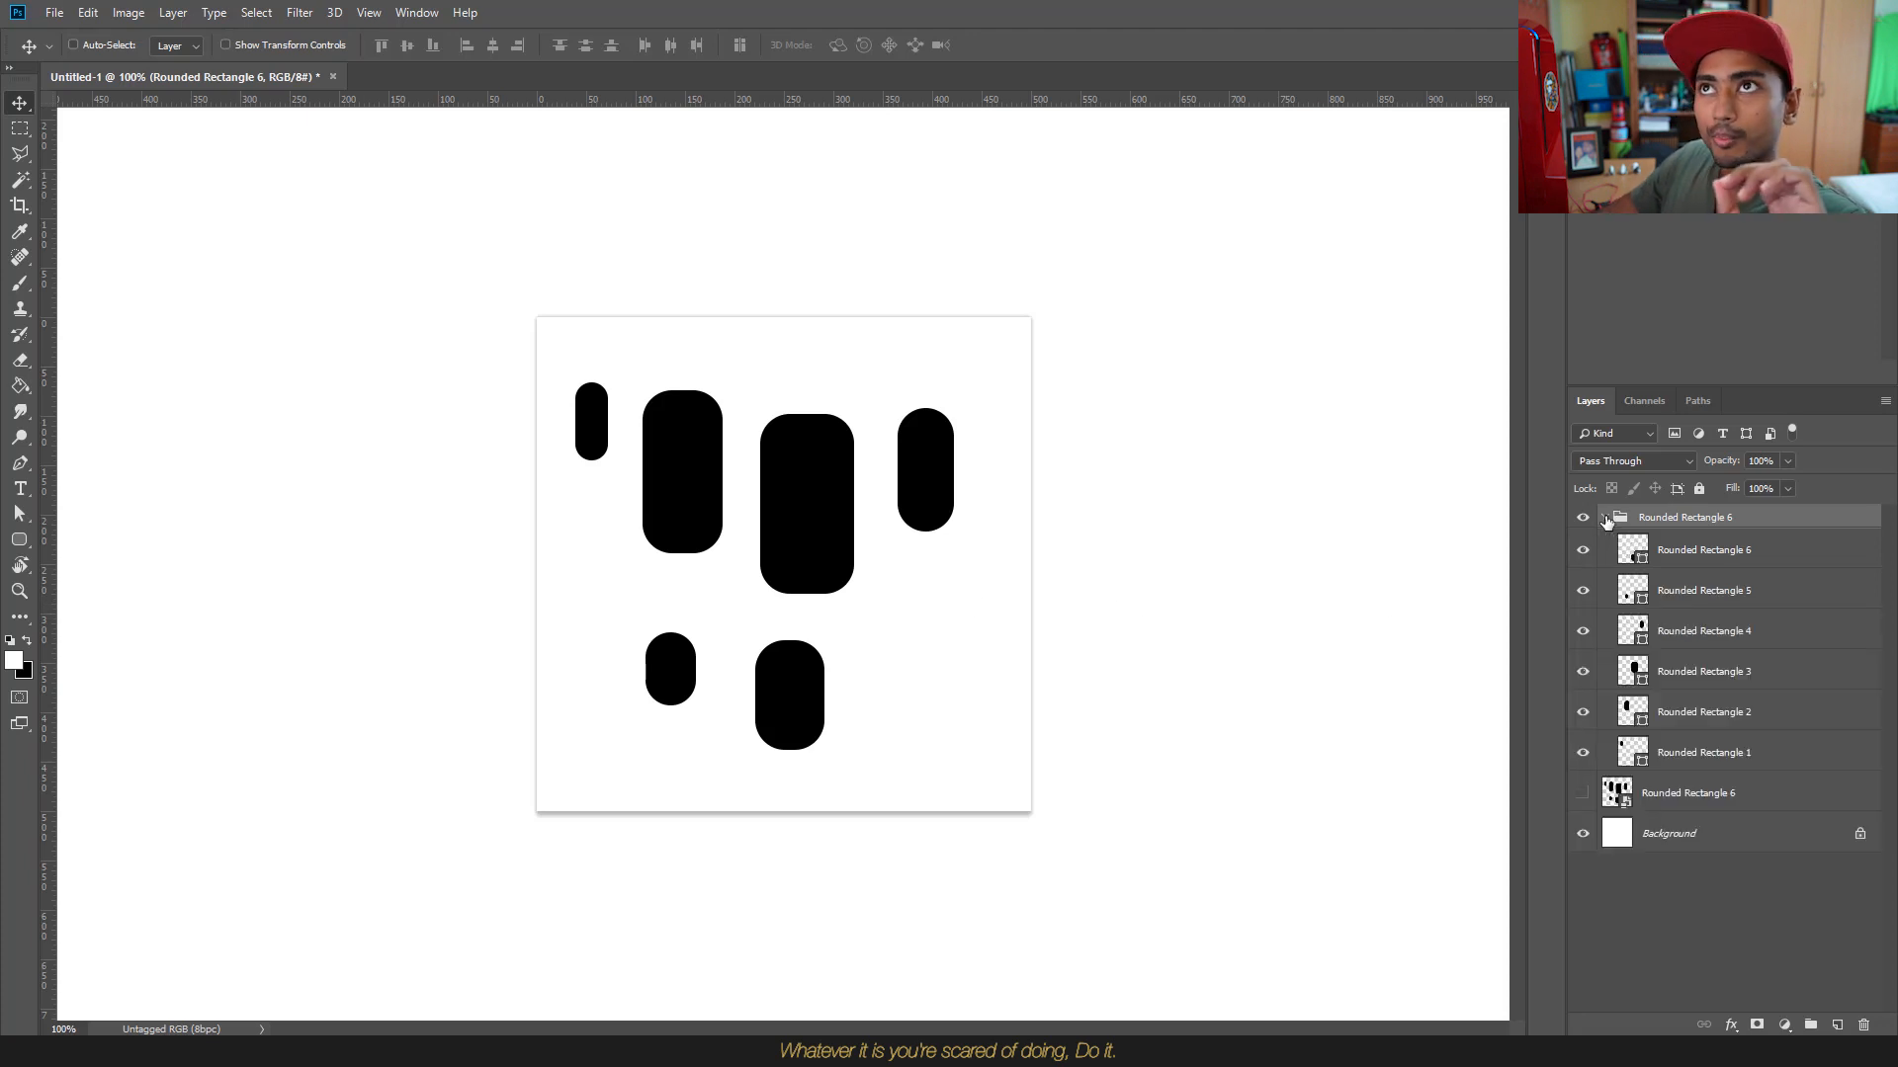